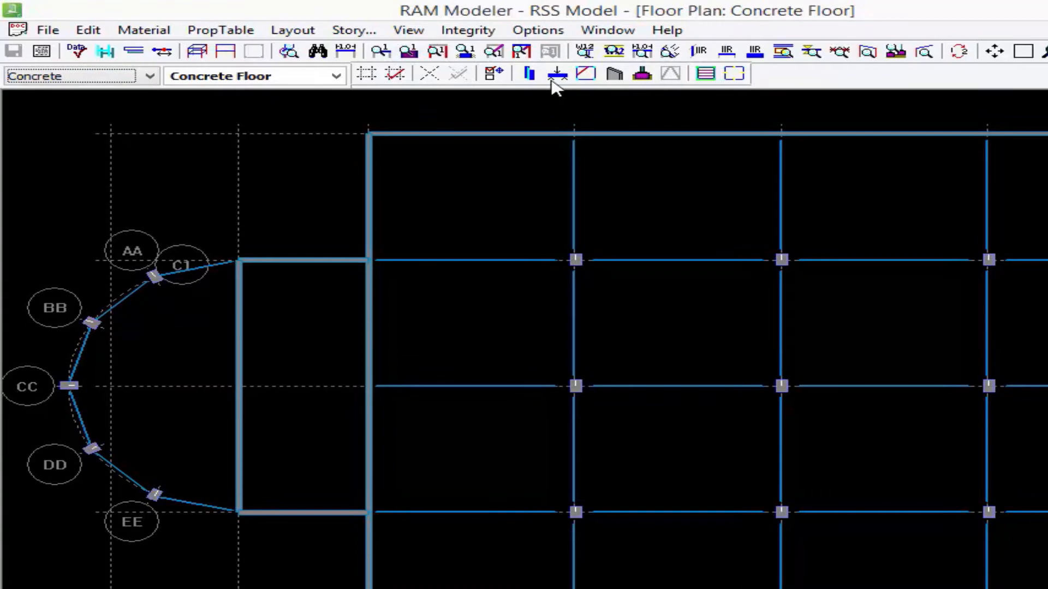
{"action": "mouse_move", "coordinate": [558, 74]}
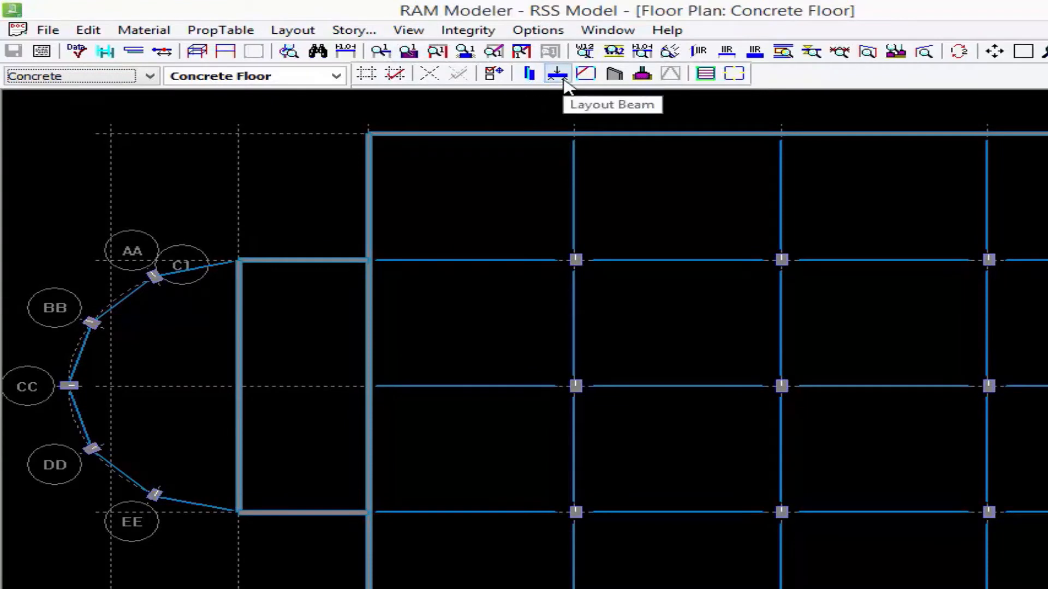
Step: Enter beam layout mode on the Concrete Floor plan
{"action": "left_click", "coordinate": [559, 74]}
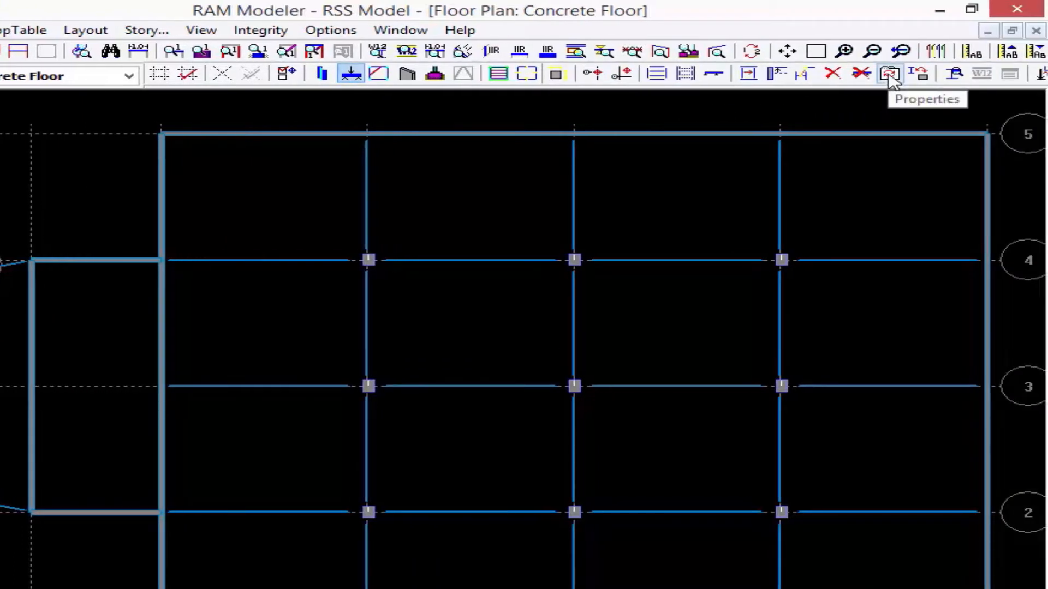
Step: Prepare a concrete beam property change with f'c = 3 ksi, to be applied by fence
{"action": "left_click", "coordinate": [888, 72]}
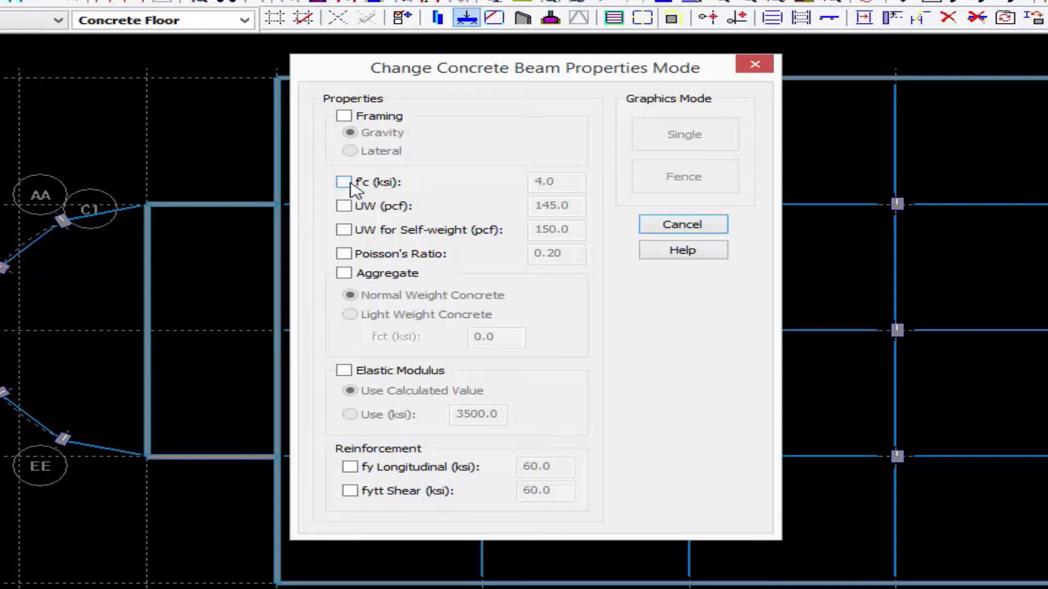
{"action": "left_click", "coordinate": [342, 183]}
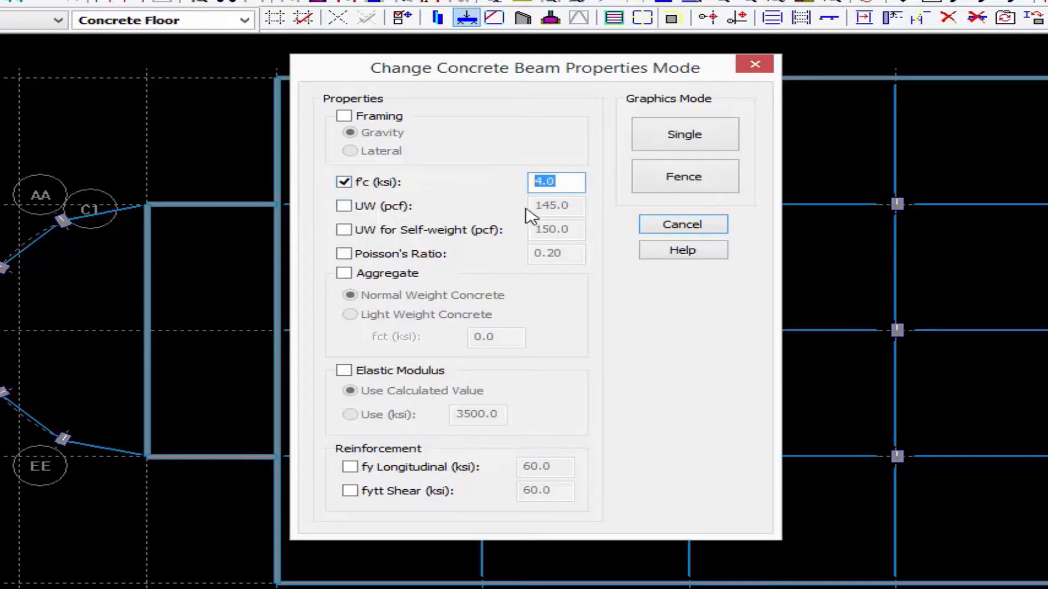
{"action": "type", "text": "3"}
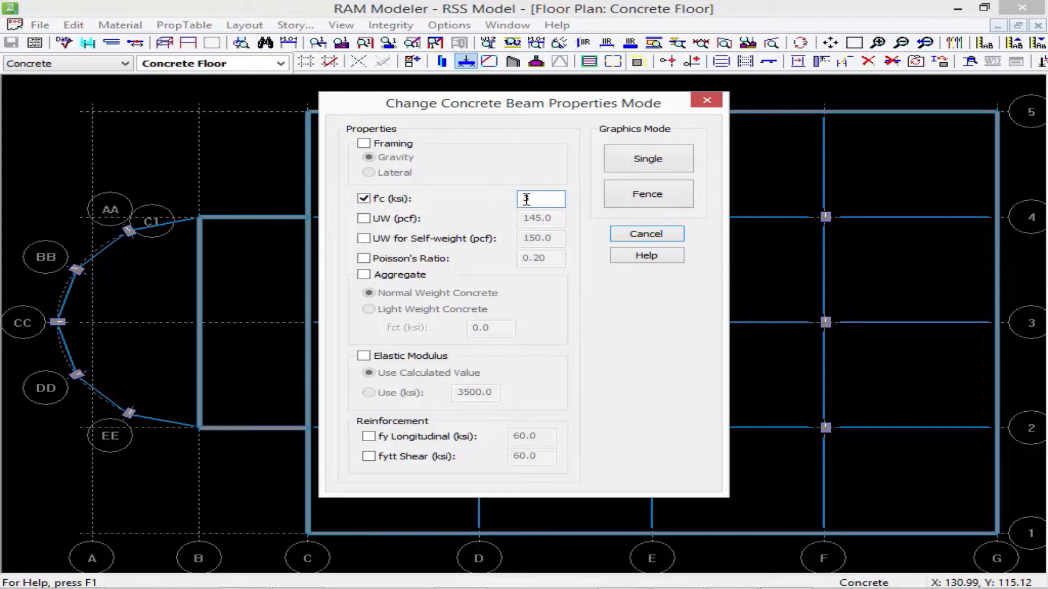
{"action": "type", "text": "3"}
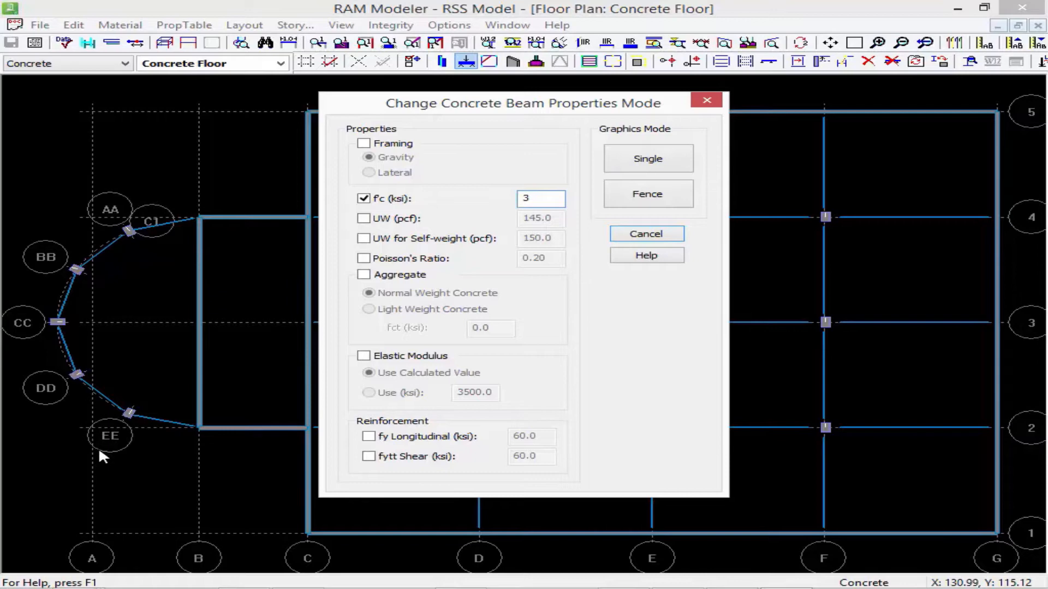
{"action": "mouse_move", "coordinate": [215, 425]}
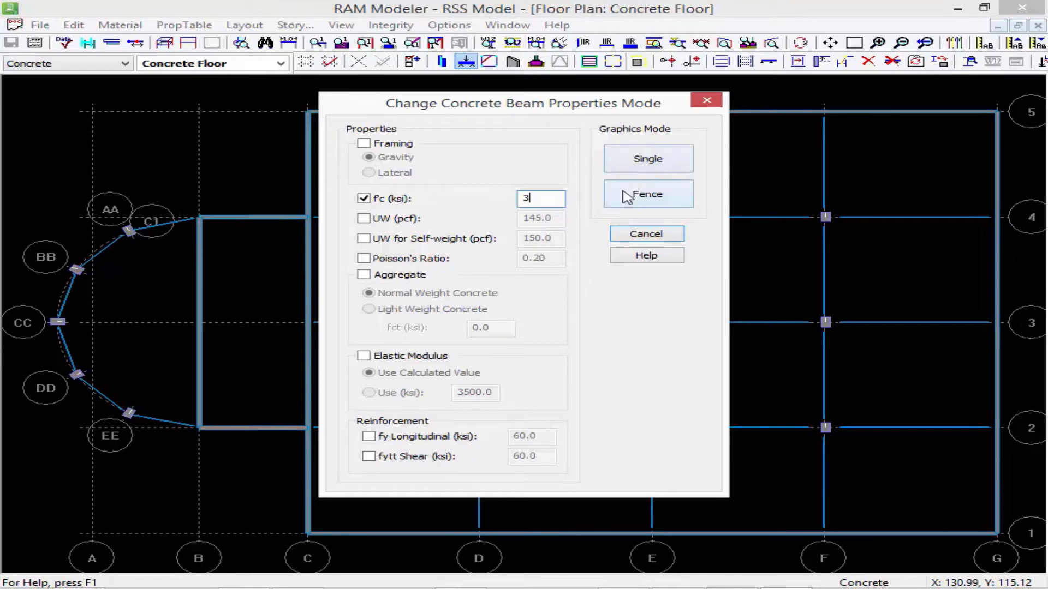
{"action": "left_click", "coordinate": [649, 194]}
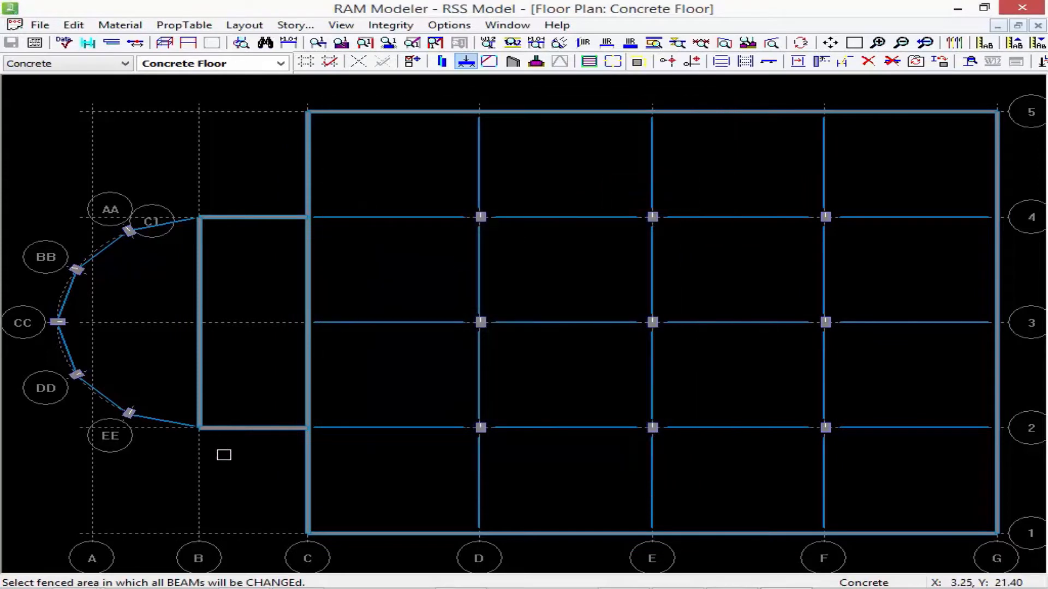
{"action": "mouse_move", "coordinate": [30, 166]}
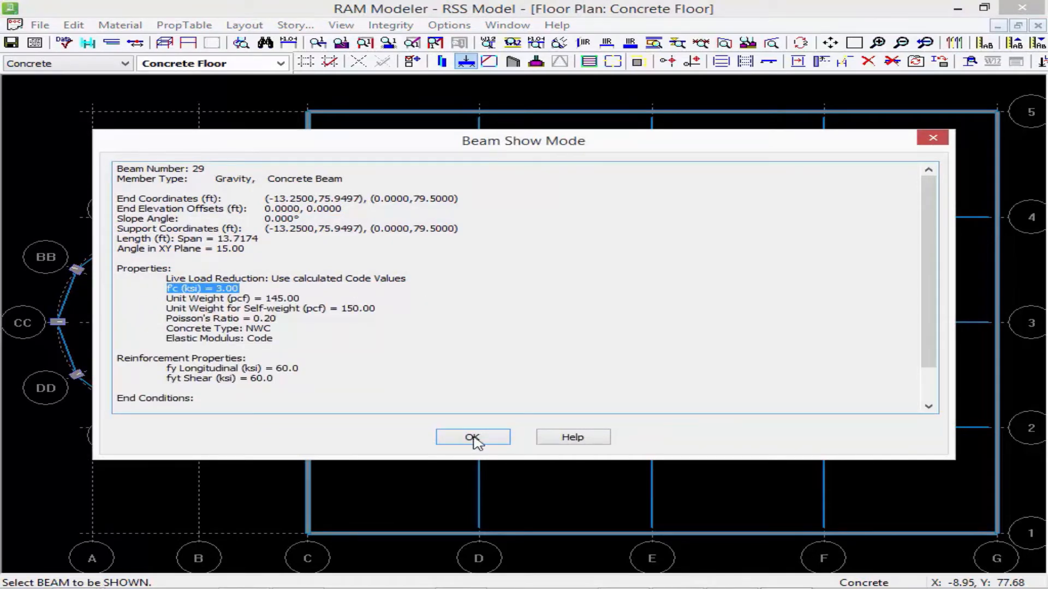
Step: Close beam 29's property report after confirming f'c reads 3.00 ksi
{"action": "left_click", "coordinate": [474, 437]}
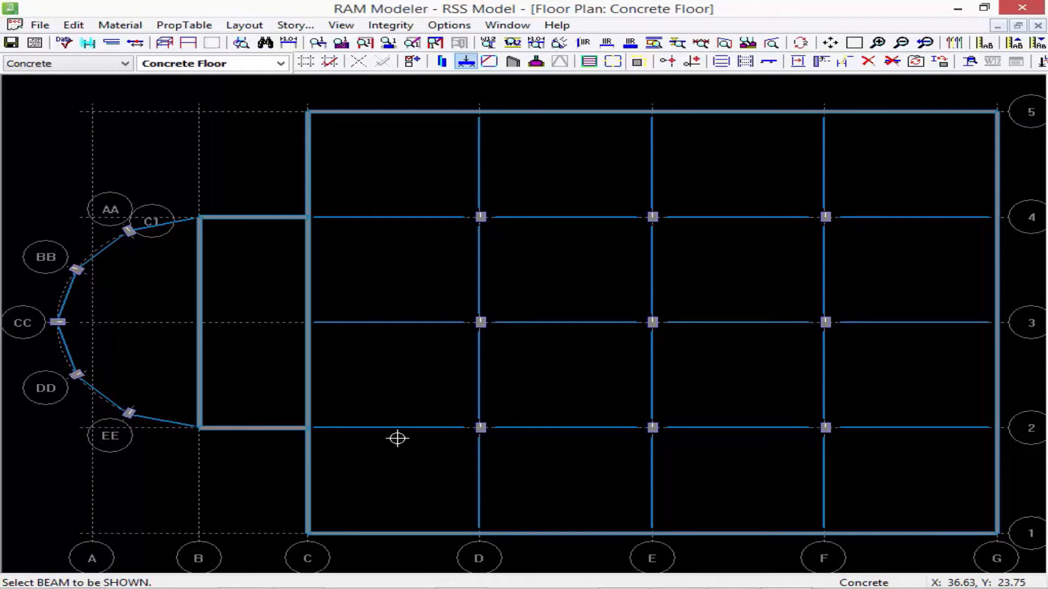
{"action": "mouse_move", "coordinate": [876, 380]}
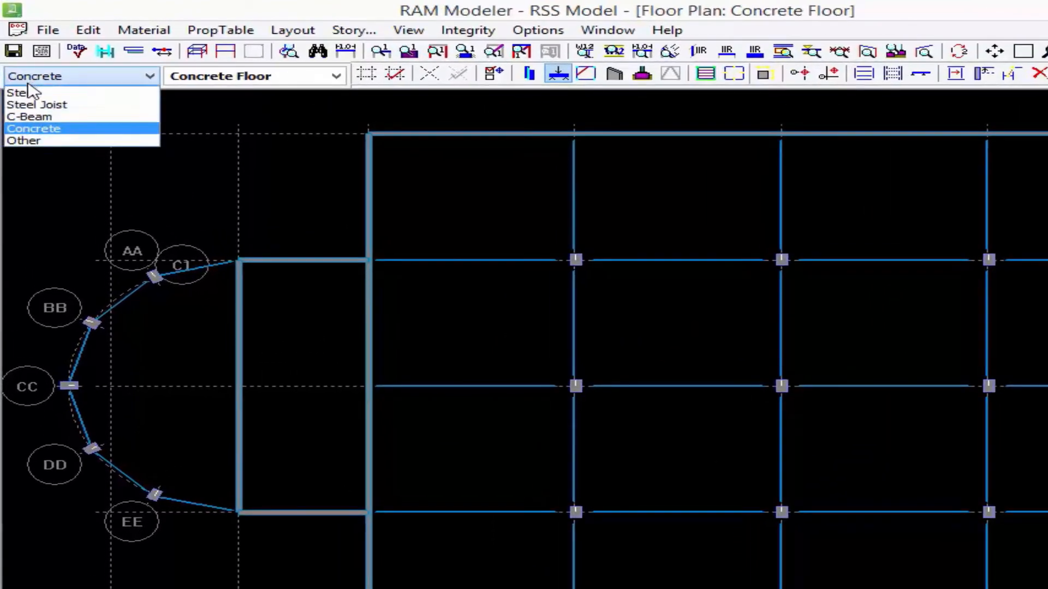
Step: Choose Steel as the working member material
{"action": "left_click", "coordinate": [22, 92]}
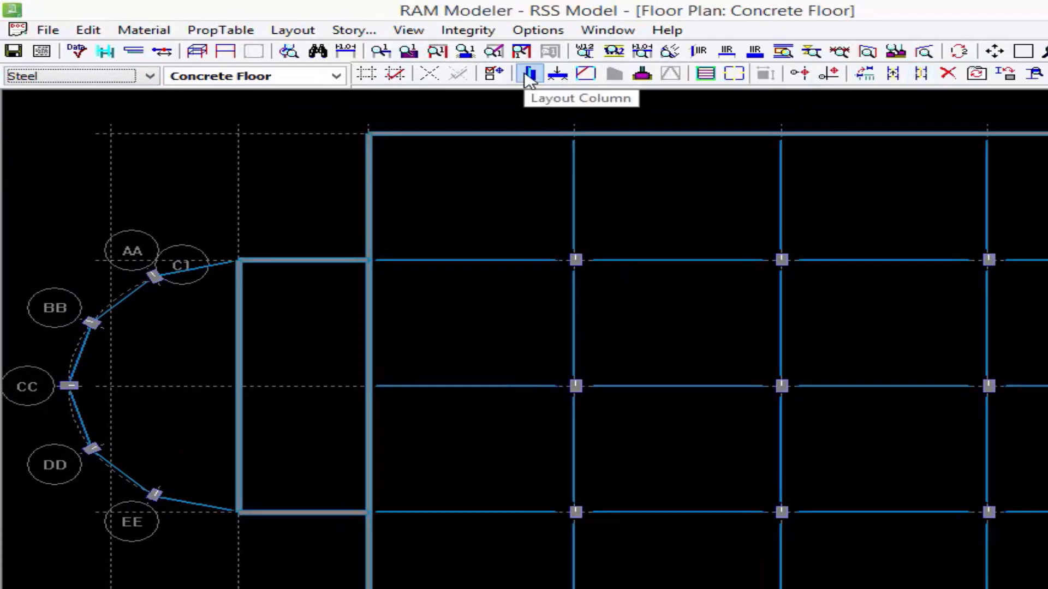
Step: Enter steel column layout mode and begin a column material change
{"action": "left_click", "coordinate": [529, 74]}
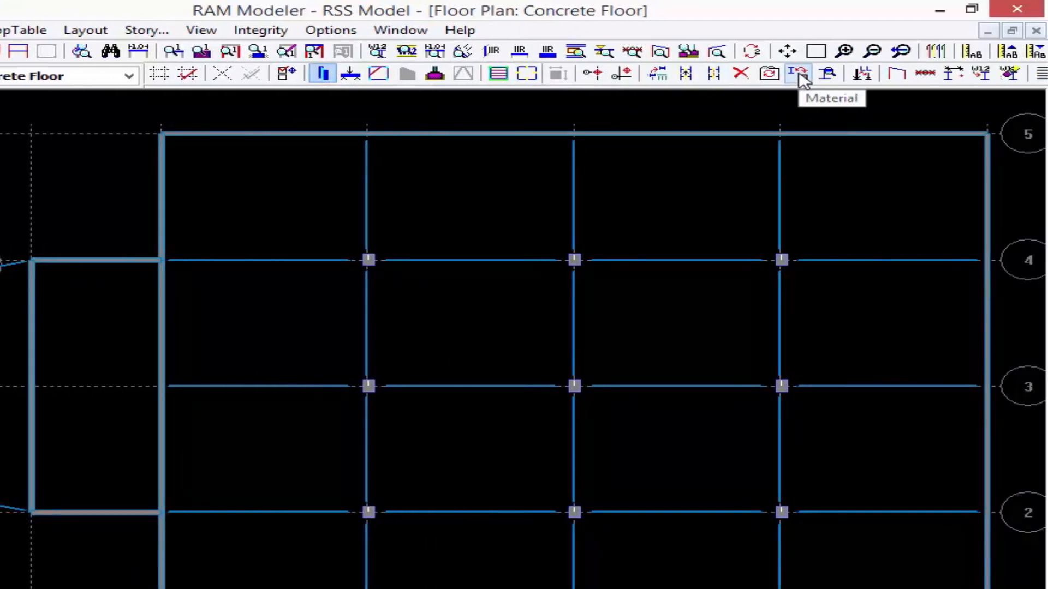
{"action": "left_click", "coordinate": [798, 75]}
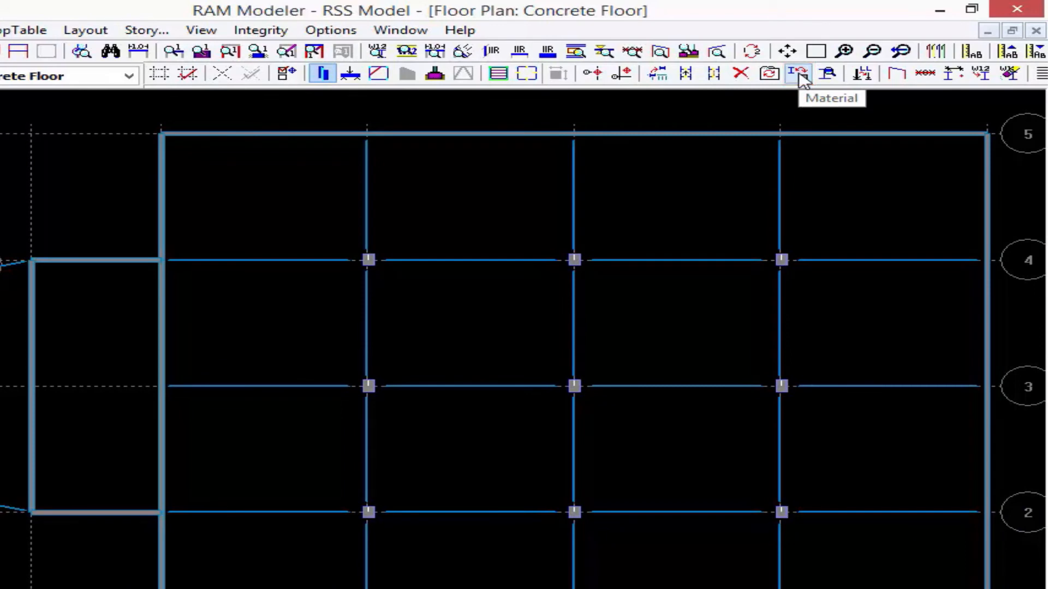
{"action": "mouse_move", "coordinate": [799, 85]}
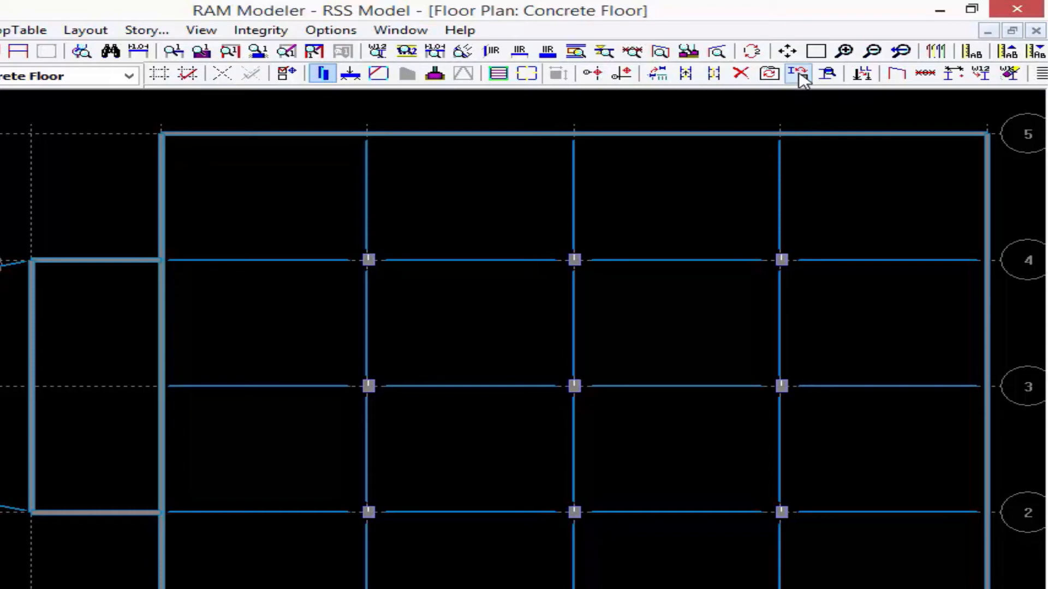
Step: Convert the interior columns to Fy 50 ksi steel I-sections using a fence
{"action": "left_click", "coordinate": [796, 73]}
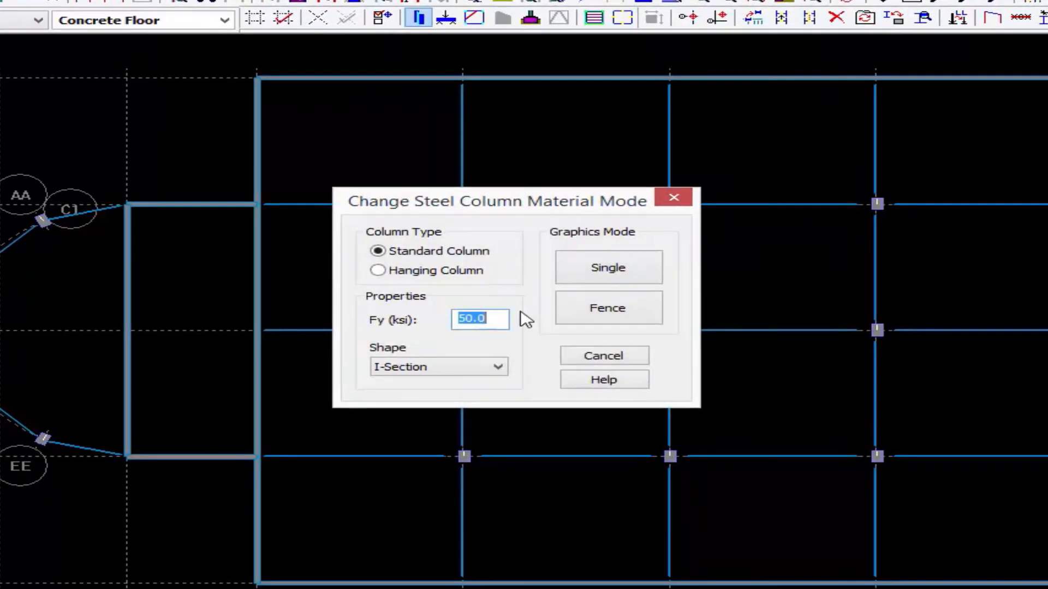
{"action": "mouse_move", "coordinate": [491, 206]}
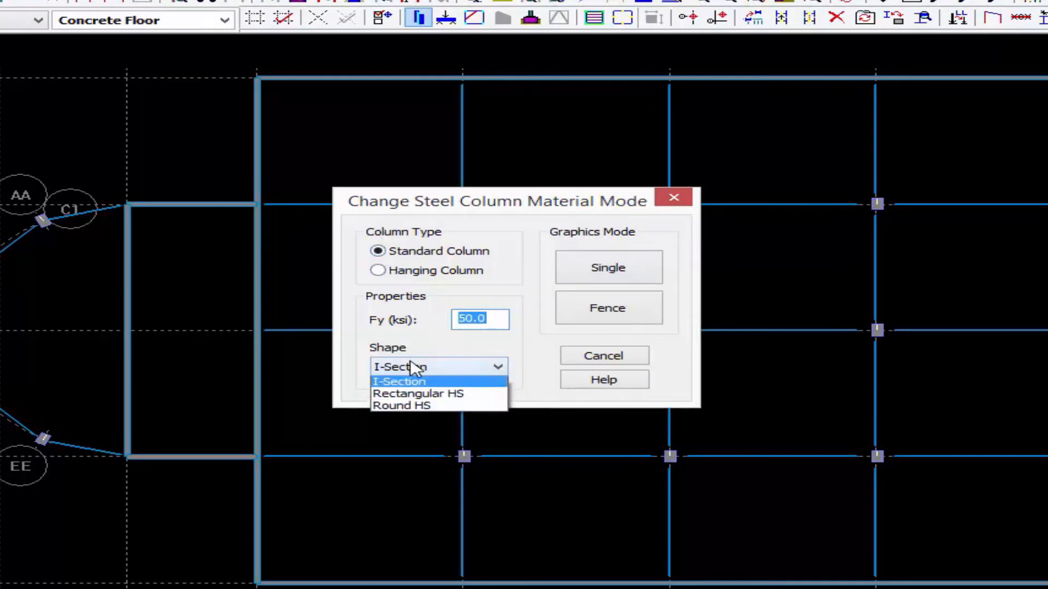
{"action": "left_click", "coordinate": [399, 381]}
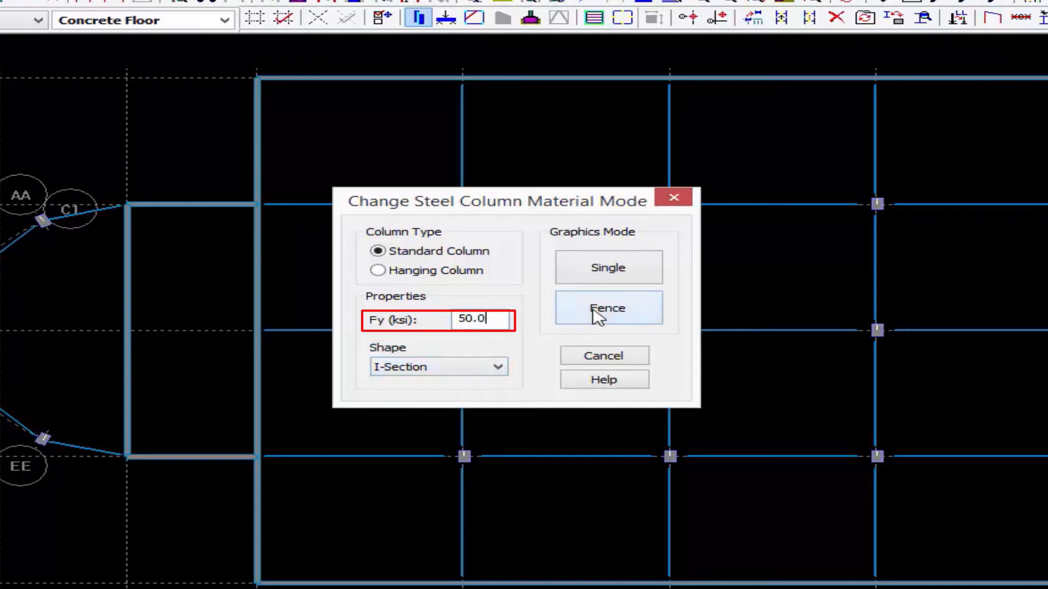
{"action": "left_click", "coordinate": [608, 308]}
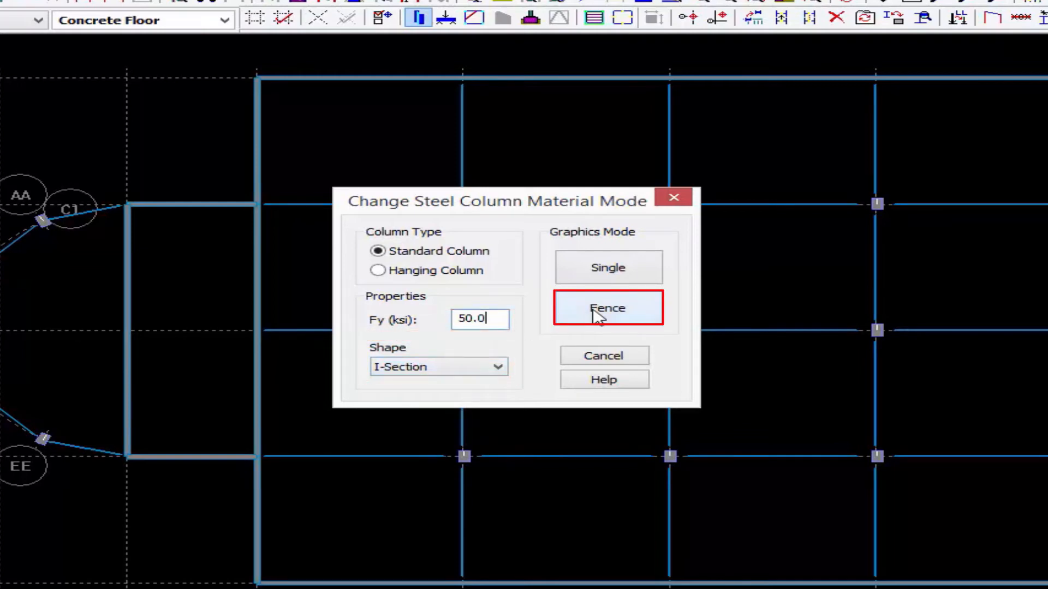
{"action": "left_click", "coordinate": [608, 307]}
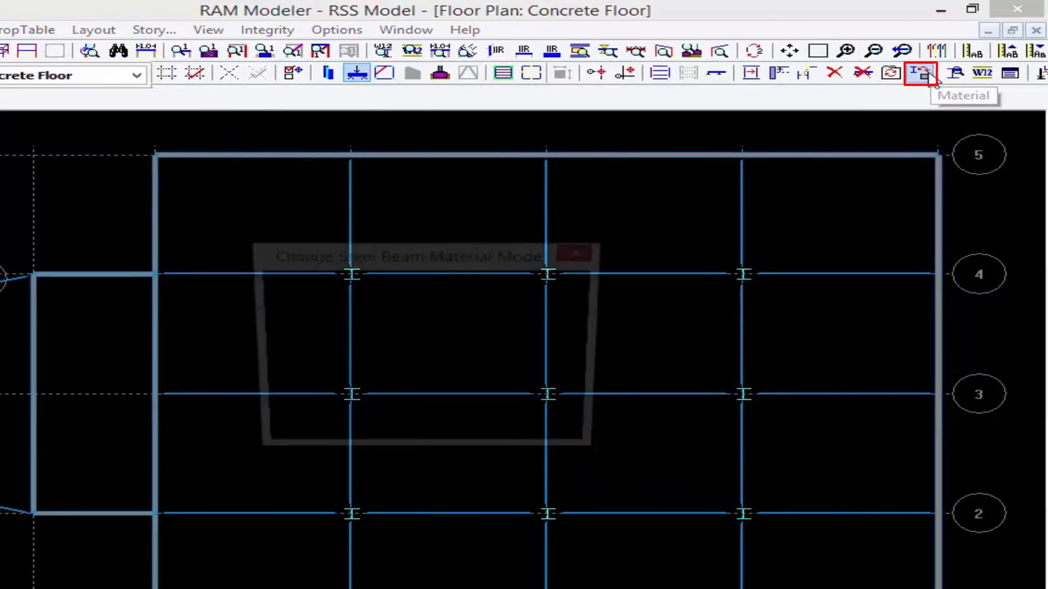
Step: Begin changing the interior beams between grid lines C and G to steel
{"action": "left_click", "coordinate": [921, 73]}
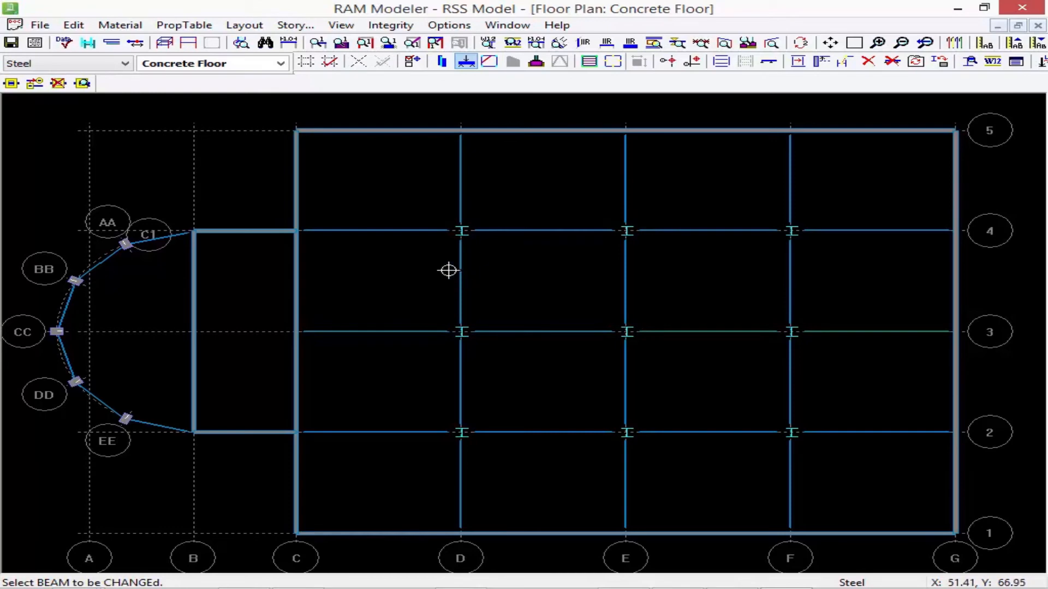
{"action": "mouse_move", "coordinate": [699, 227]}
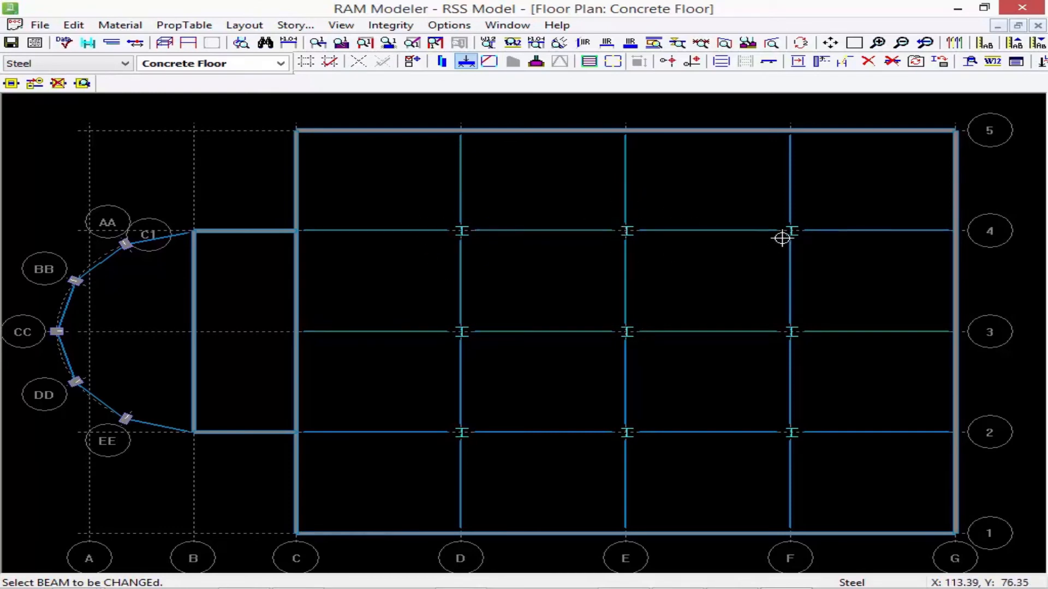
{"action": "mouse_move", "coordinate": [796, 315]}
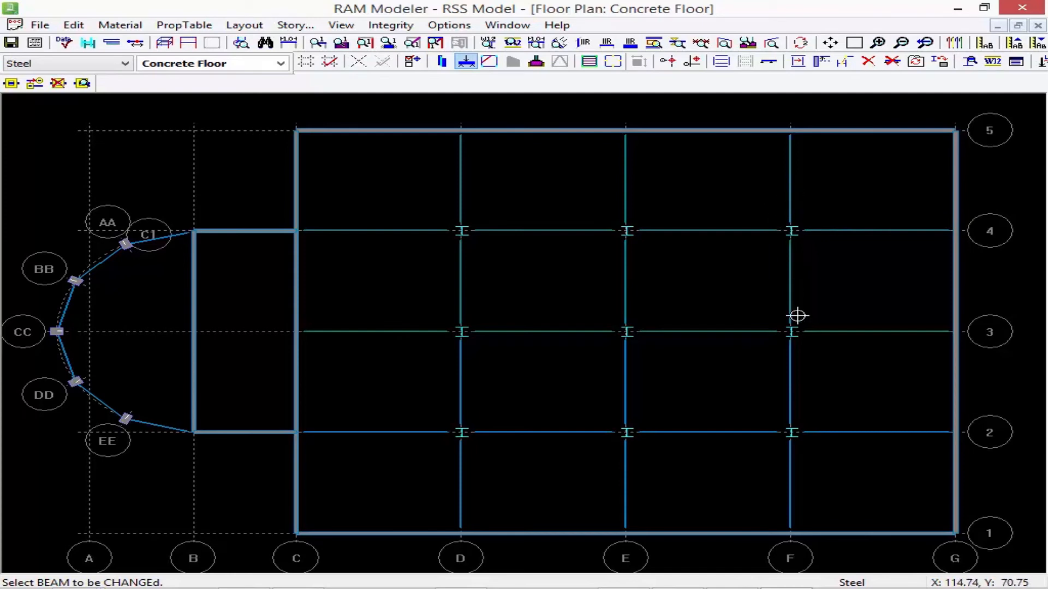
{"action": "mouse_move", "coordinate": [790, 465]}
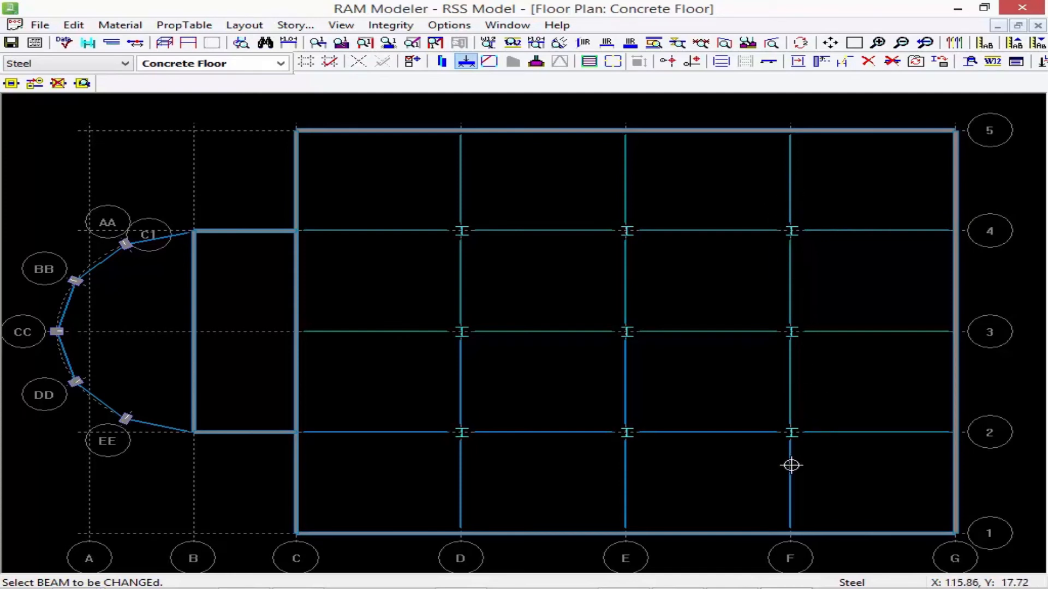
{"action": "mouse_move", "coordinate": [623, 397]}
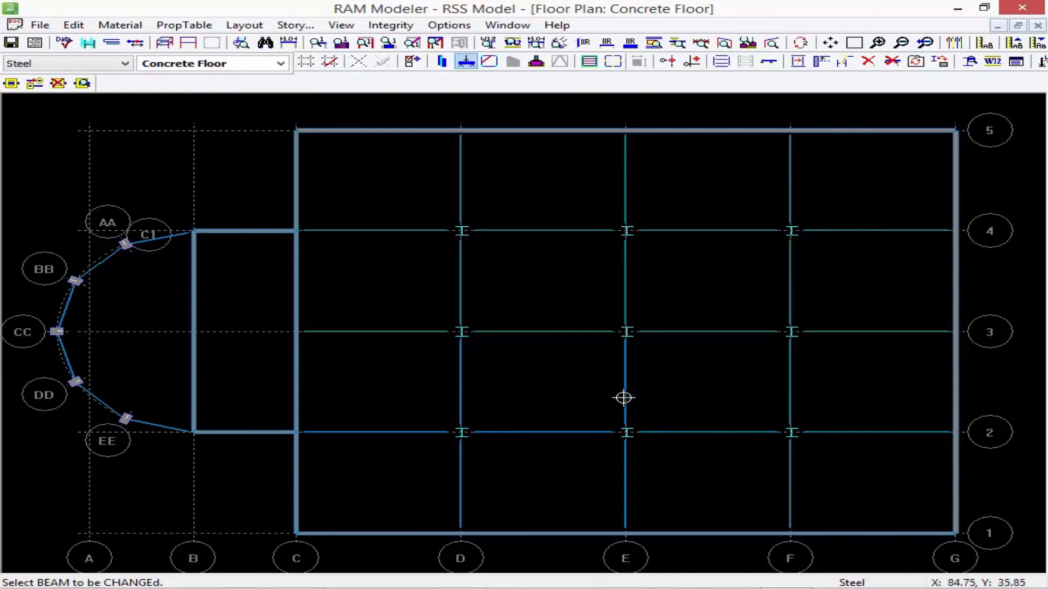
{"action": "mouse_move", "coordinate": [564, 435]}
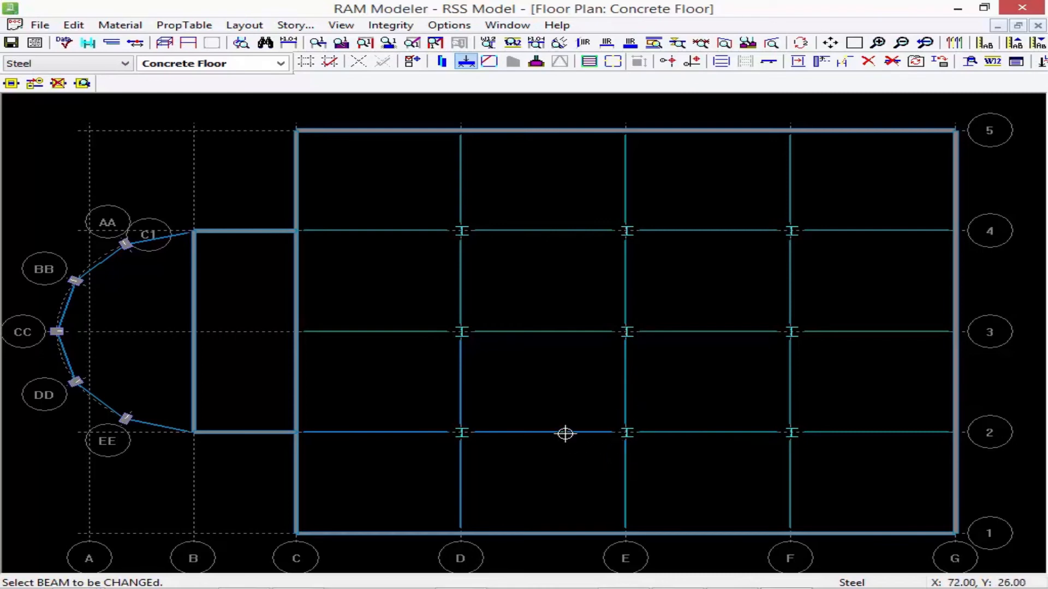
{"action": "mouse_move", "coordinate": [400, 434]}
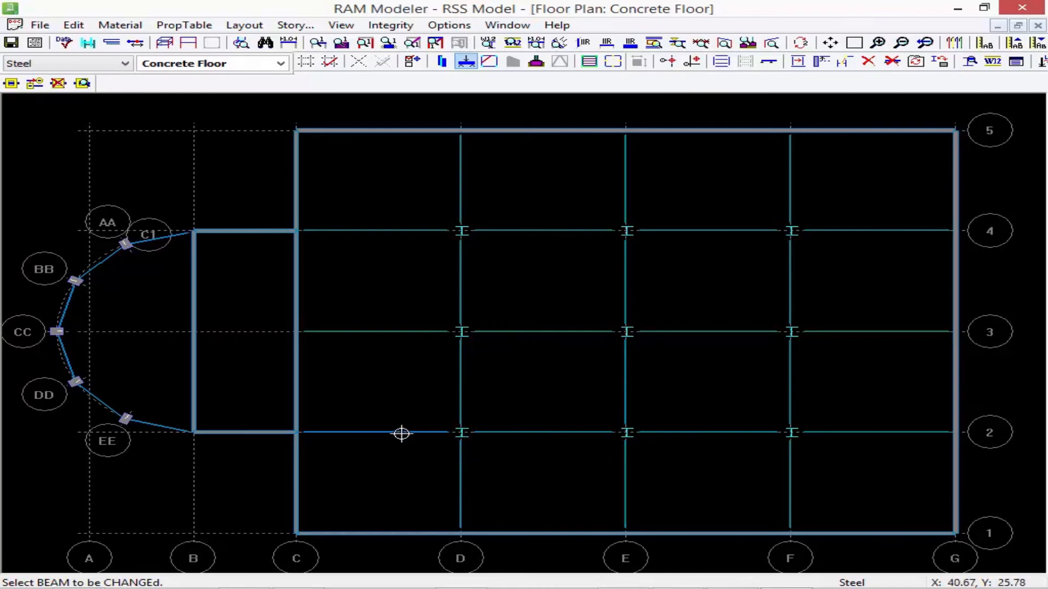
{"action": "mouse_move", "coordinate": [365, 382]}
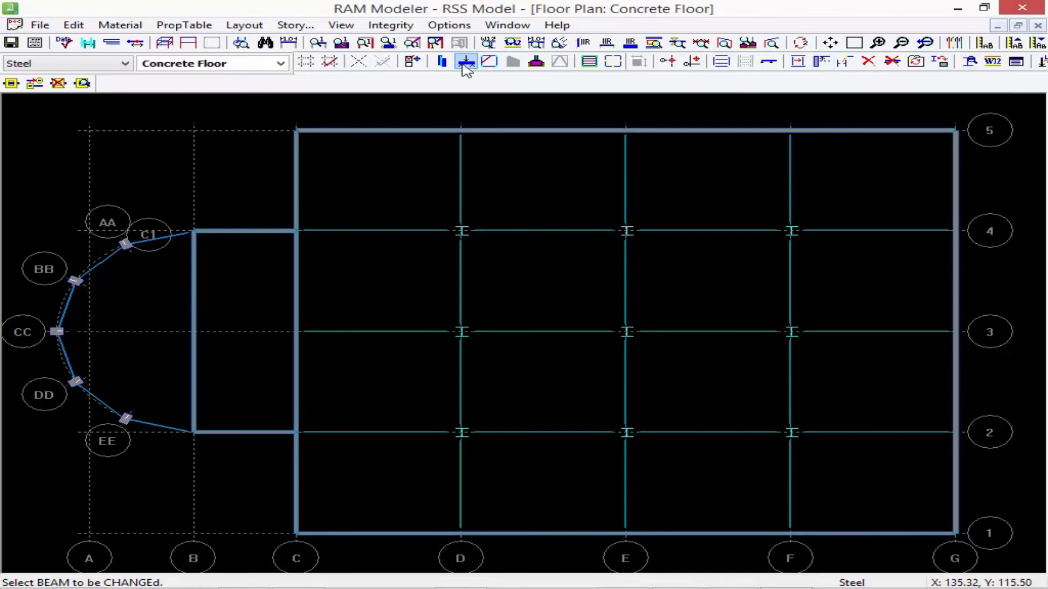
{"action": "mouse_move", "coordinate": [465, 69]}
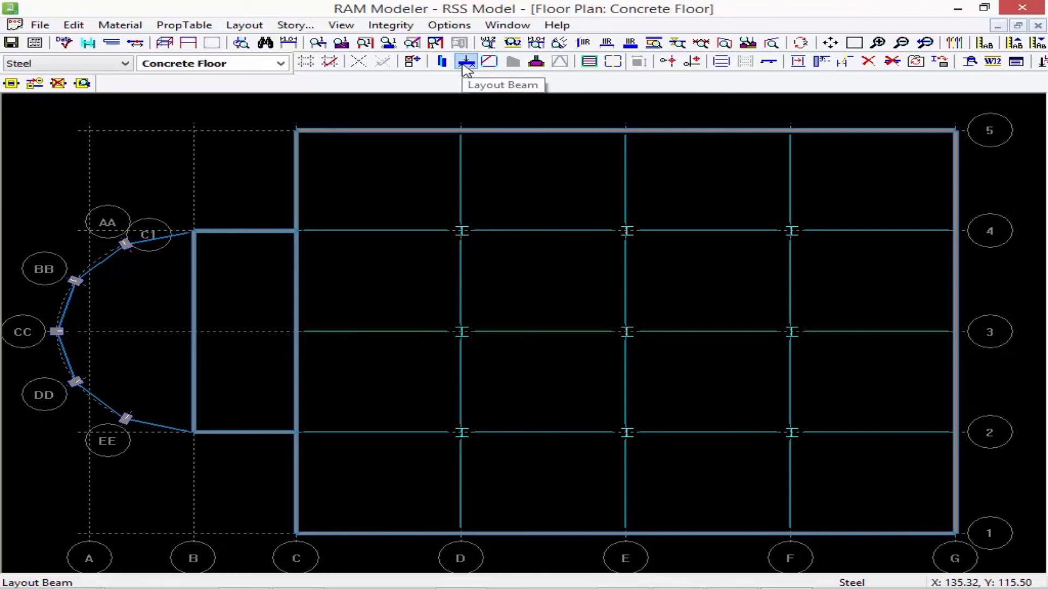
{"action": "left_click", "coordinate": [464, 61]}
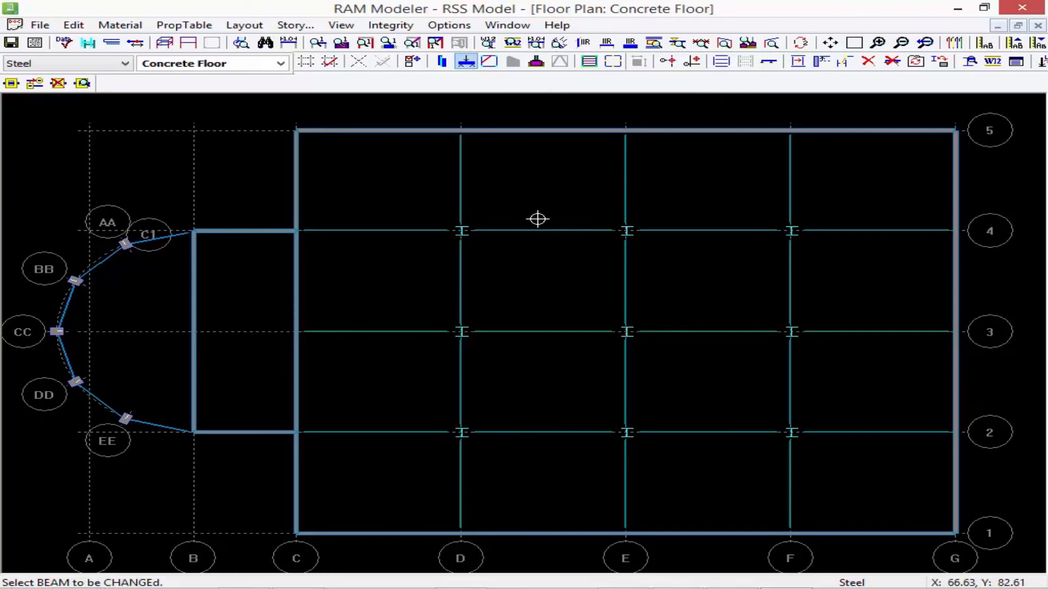